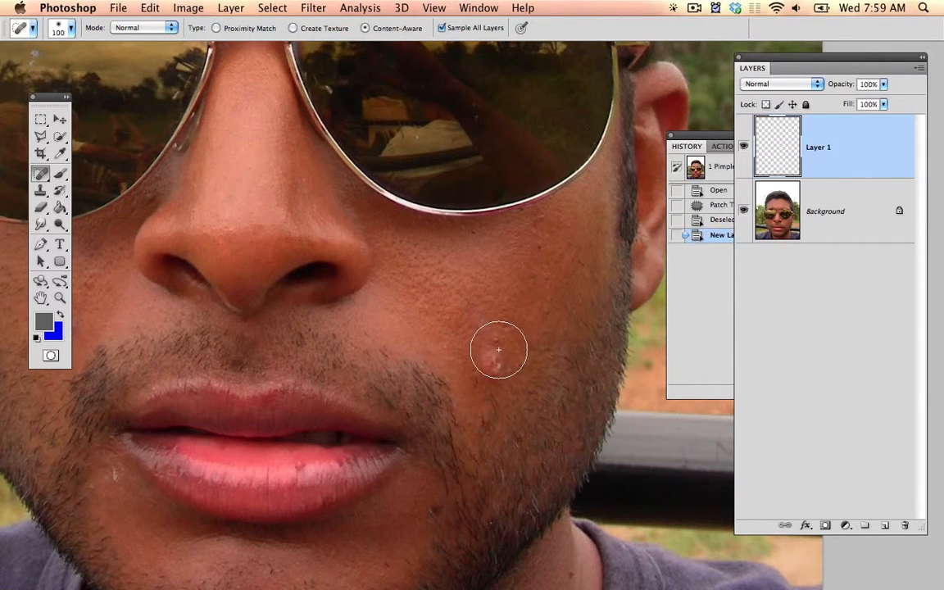
# Step: Test the Spot Healing Brush on the pimple, then switch to the Patch tool over clean skin
pyautogui.press('cmd+=')
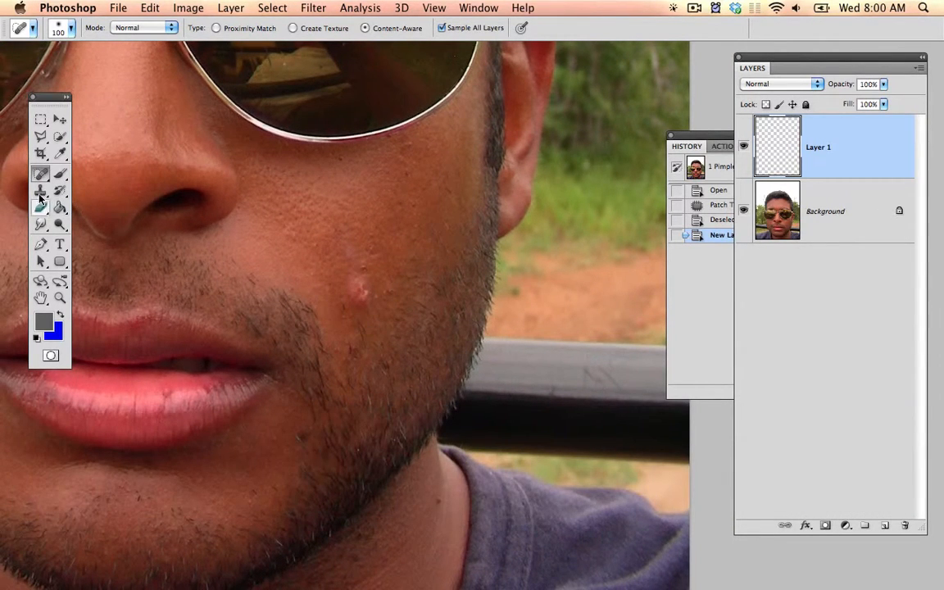
pyautogui.click(40, 174)
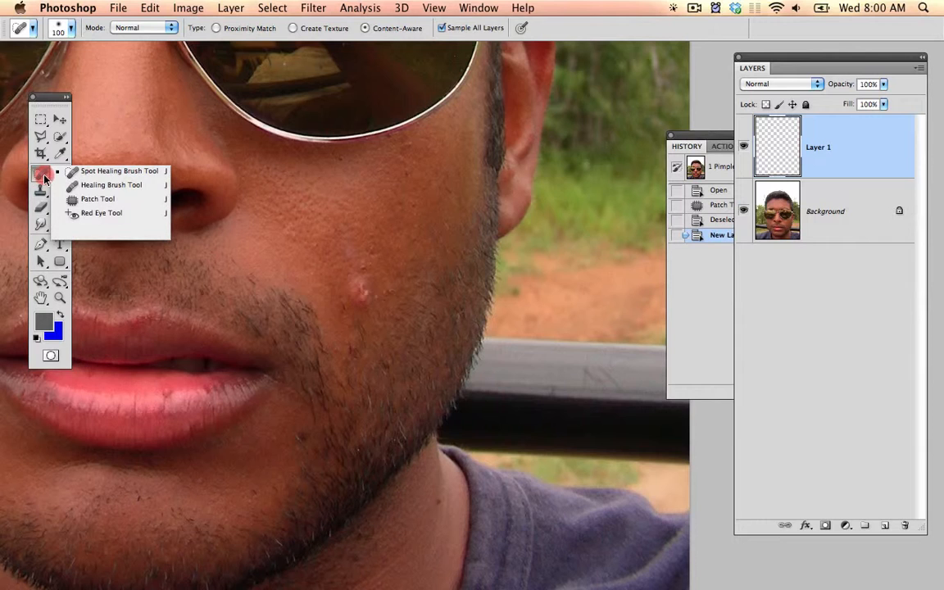
pyautogui.click(121, 170)
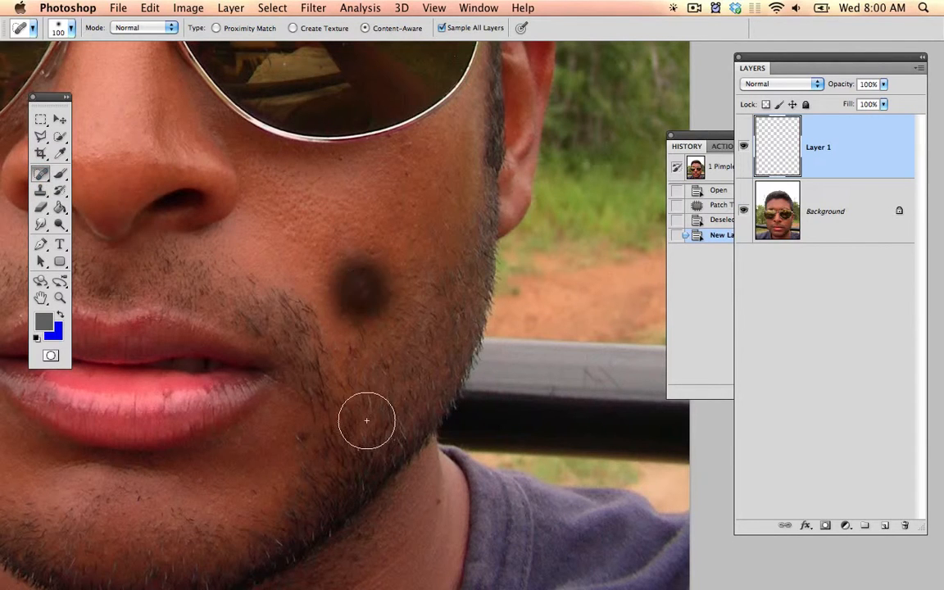
pyautogui.click(367, 291)
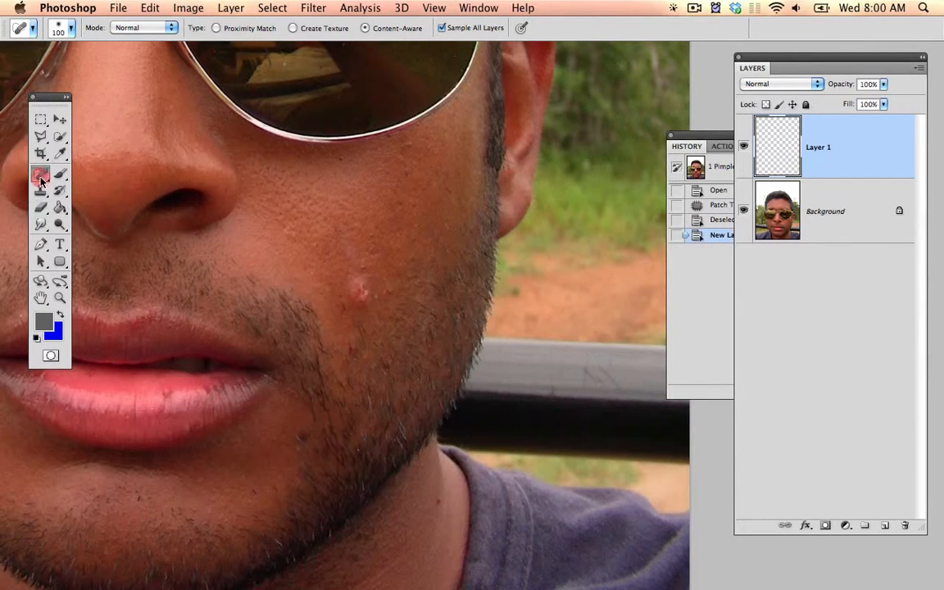
pyautogui.click(39, 173)
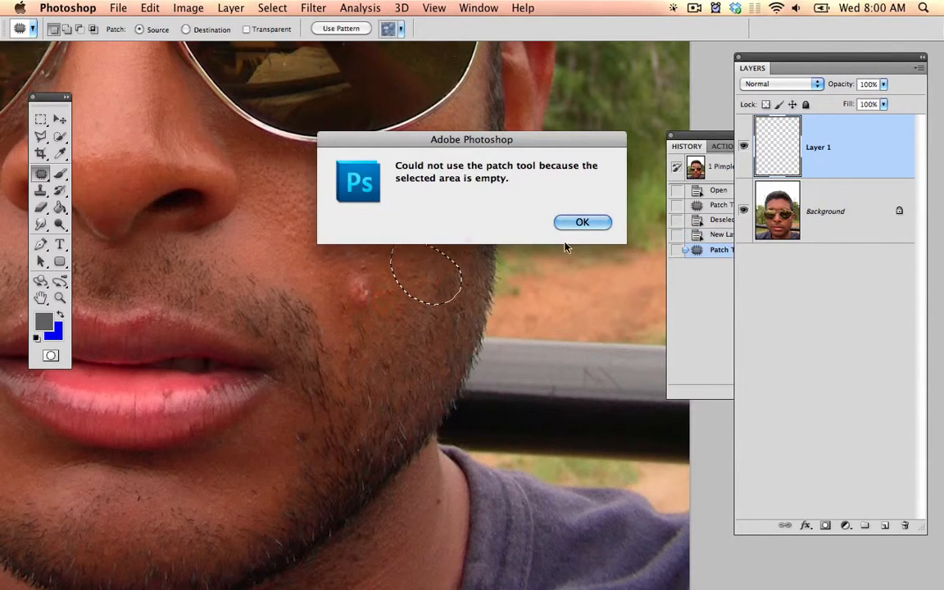
pyautogui.click(582, 222)
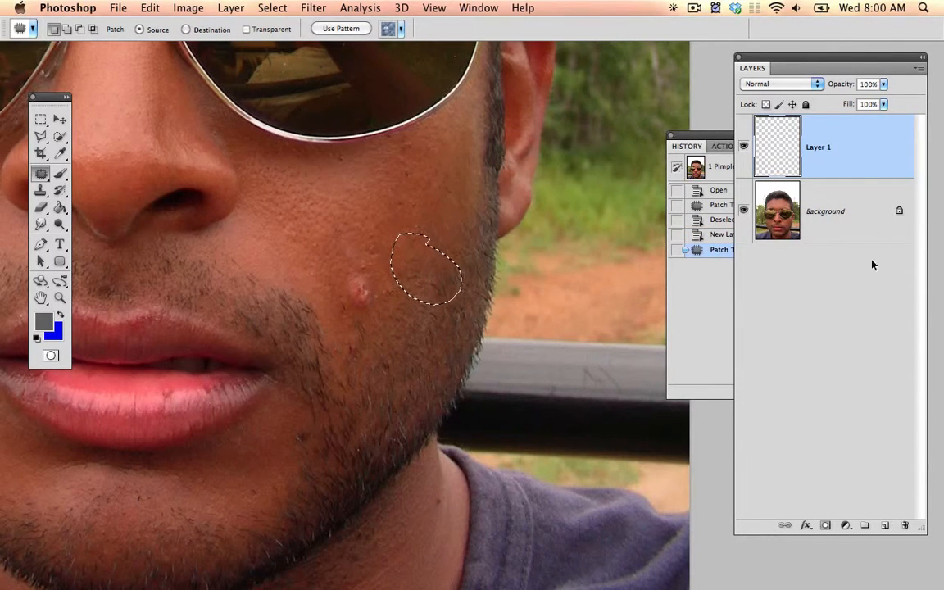
pyautogui.click(826, 209)
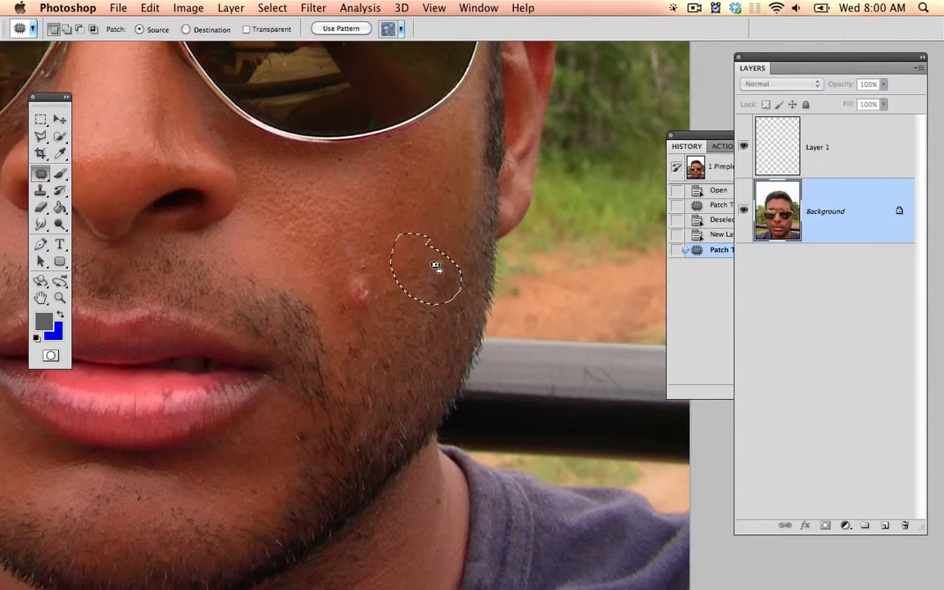
pyautogui.moveTo(426, 271); pyautogui.dragTo(368, 292)
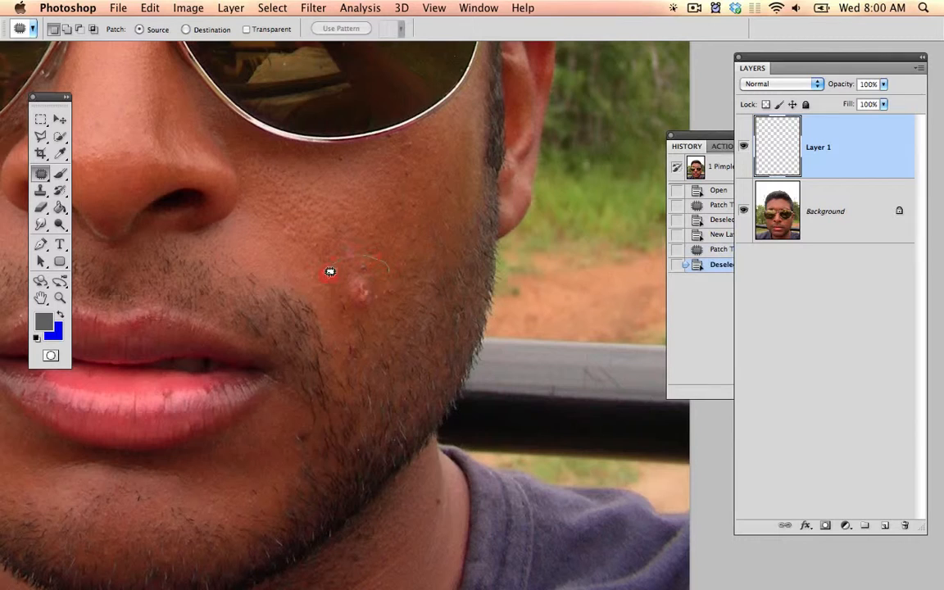
# Step: Outline the pimple and pull the patch onto clean cheek skin, then deselect
pyautogui.moveTo(329, 272); pyautogui.dragTo(416, 281)
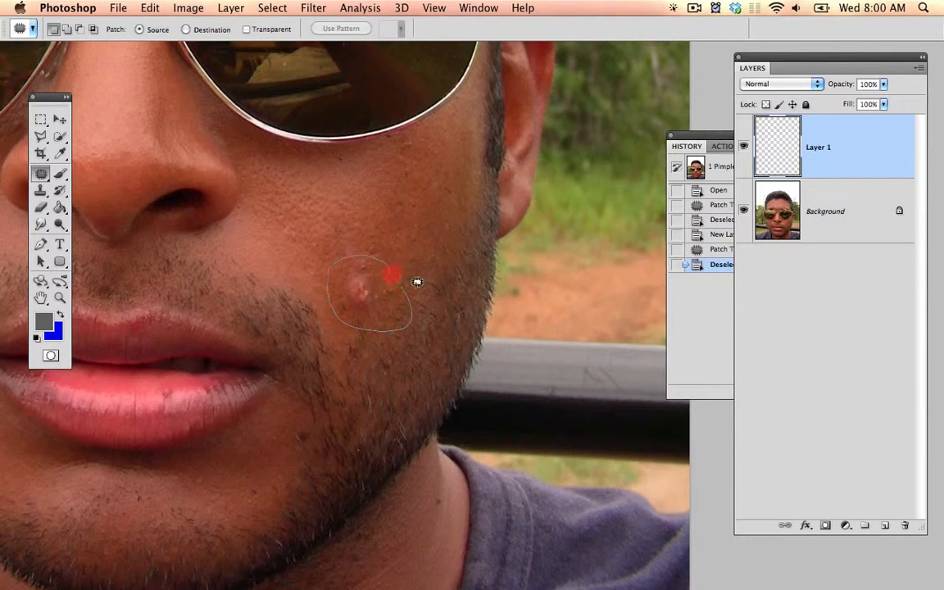
pyautogui.moveTo(391, 275); pyautogui.dragTo(385, 310)
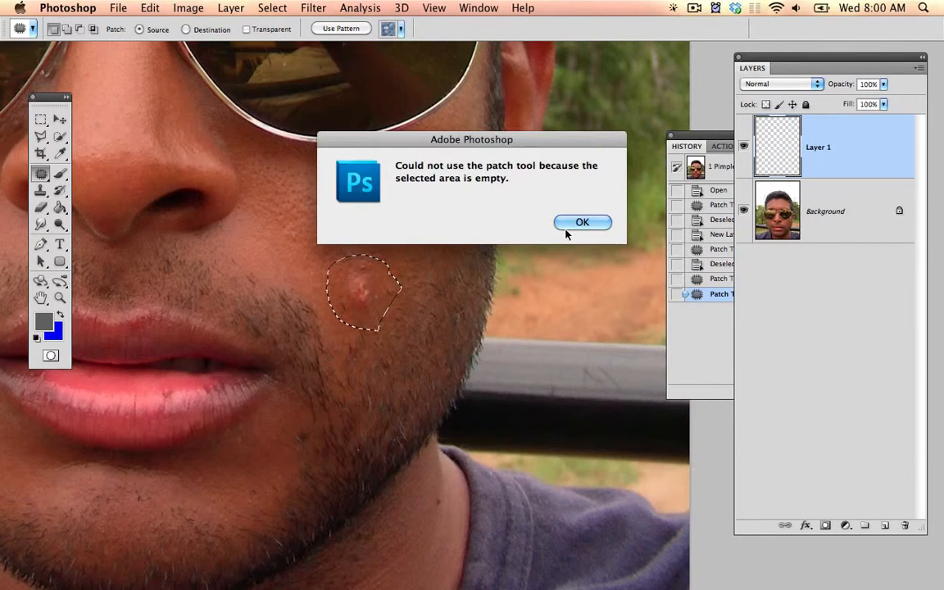
pyautogui.click(583, 223)
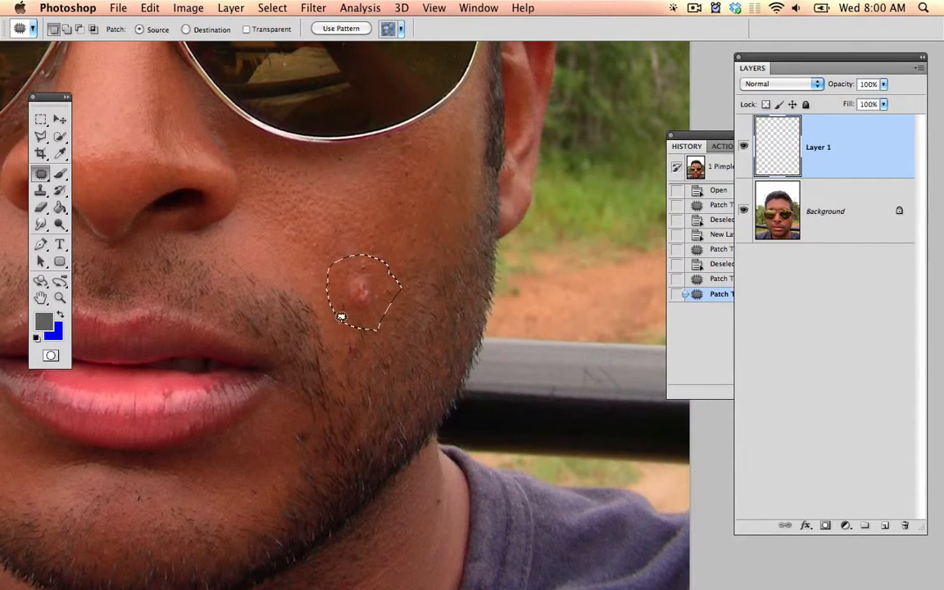
pyautogui.click(826, 210)
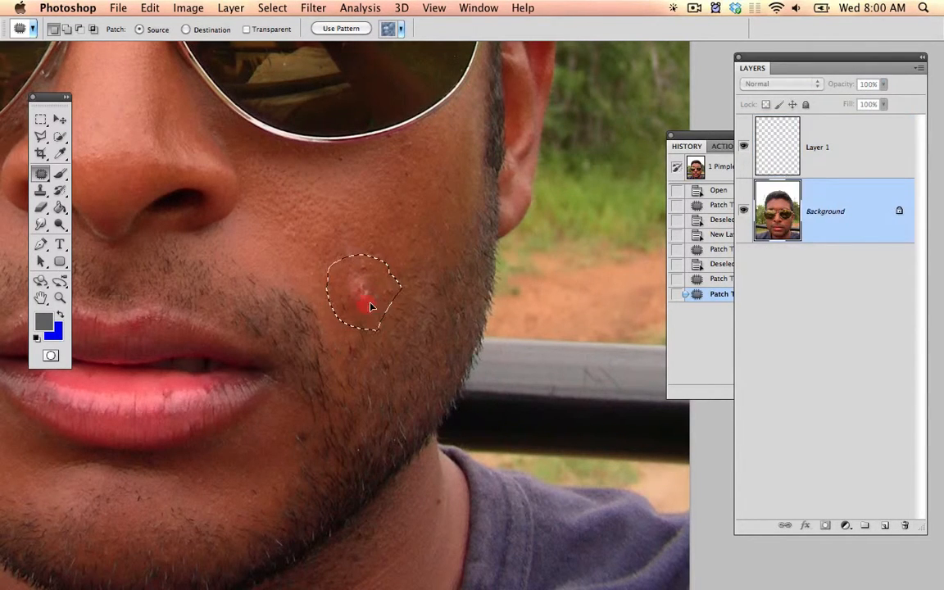
pyautogui.moveTo(364, 308); pyautogui.dragTo(434, 282)
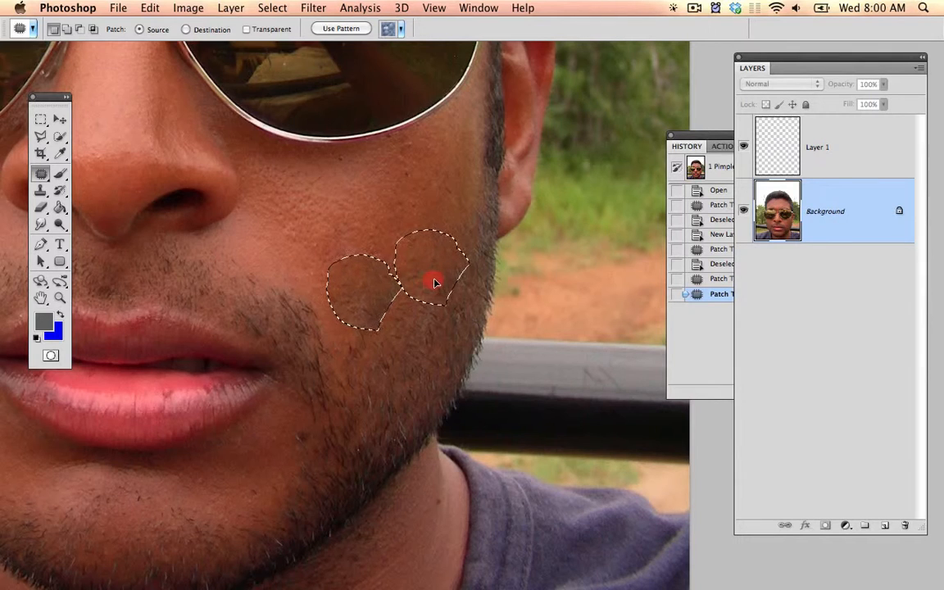
pyautogui.press('cmd+d')
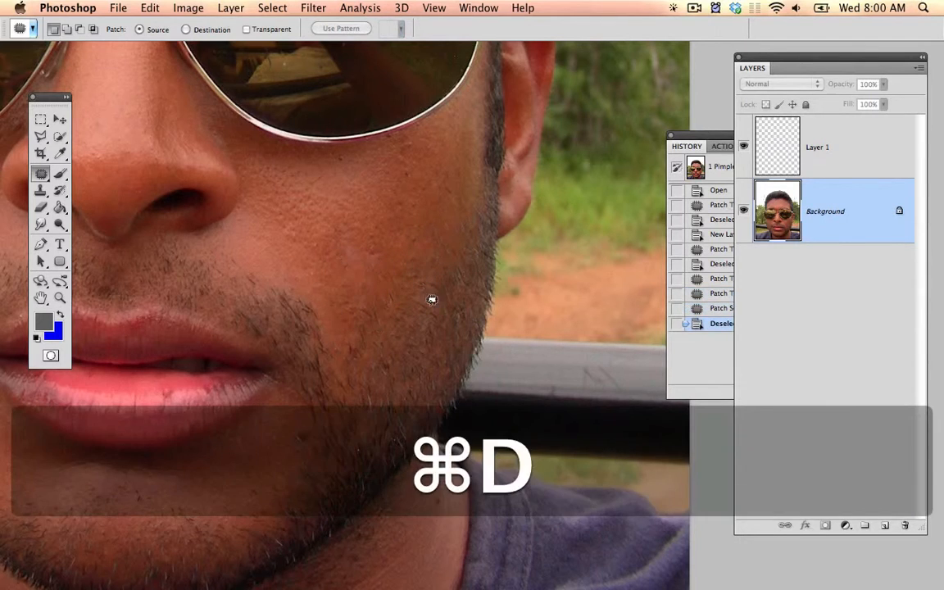
pyautogui.press('cmd+d')
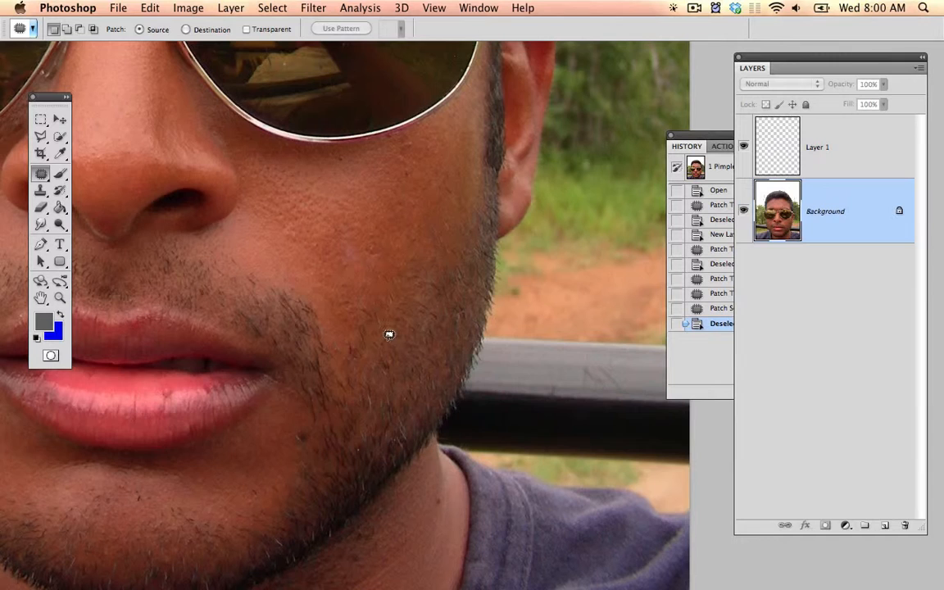
# Step: Undo the patch, close the portrait without saving, and revert the desk photo's spot healing
pyautogui.press('cmd+z')
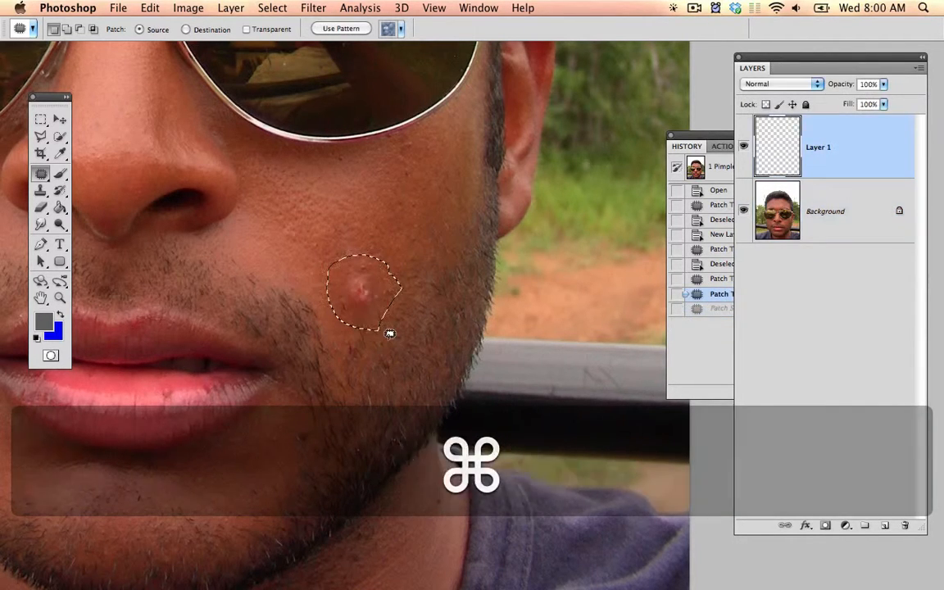
pyautogui.press('cmd+d')
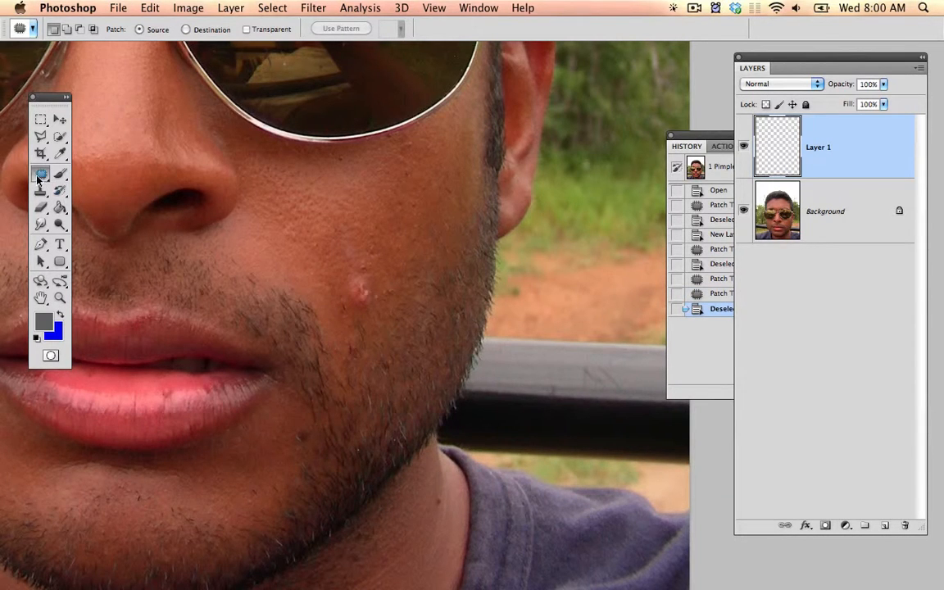
pyautogui.click(41, 175)
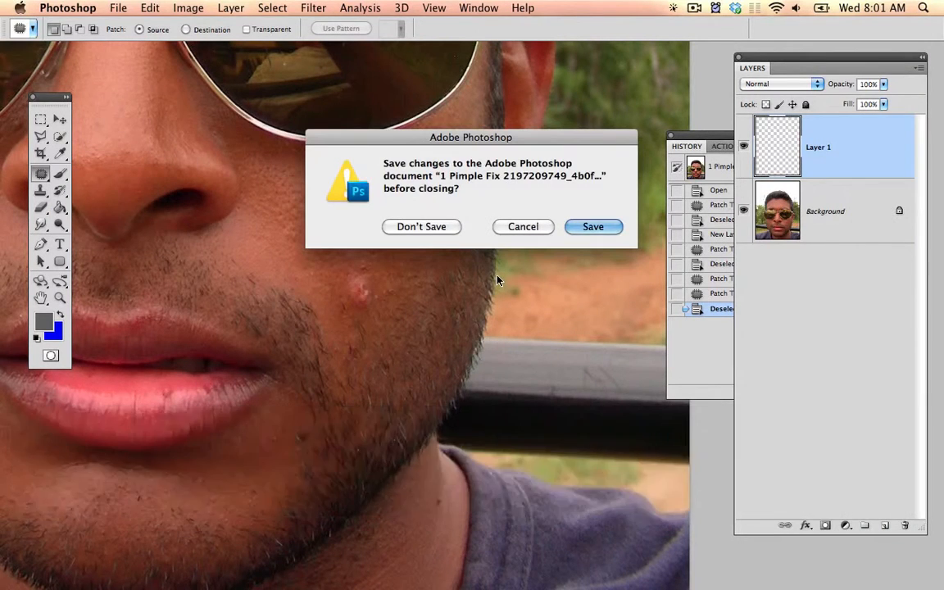
pyautogui.click(421, 226)
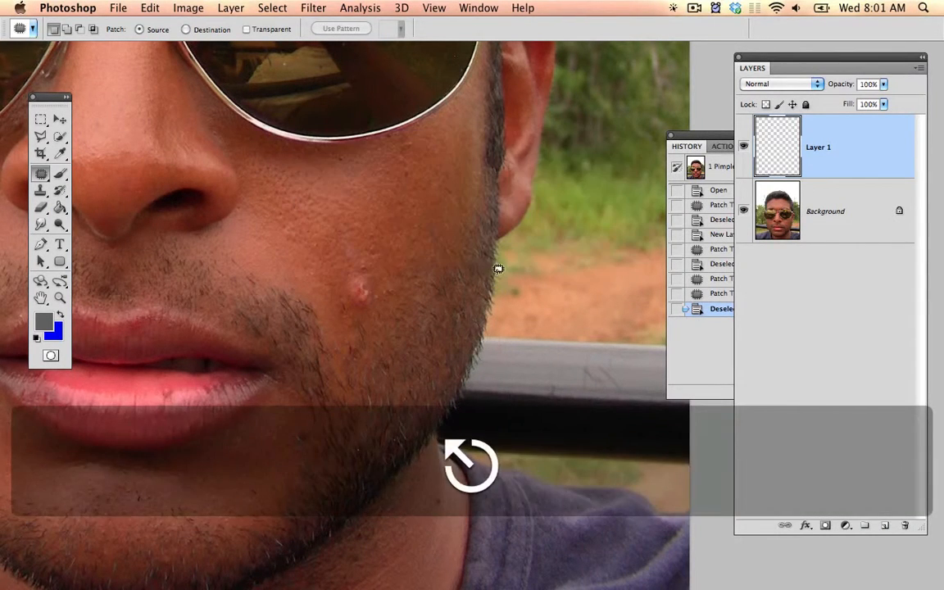
pyautogui.press('cmd+-')
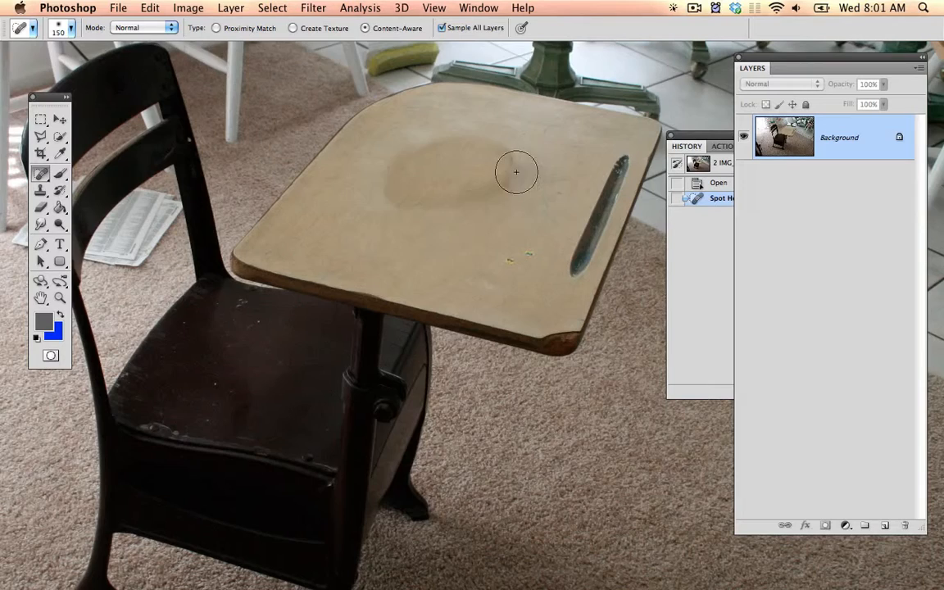
pyautogui.press('space')
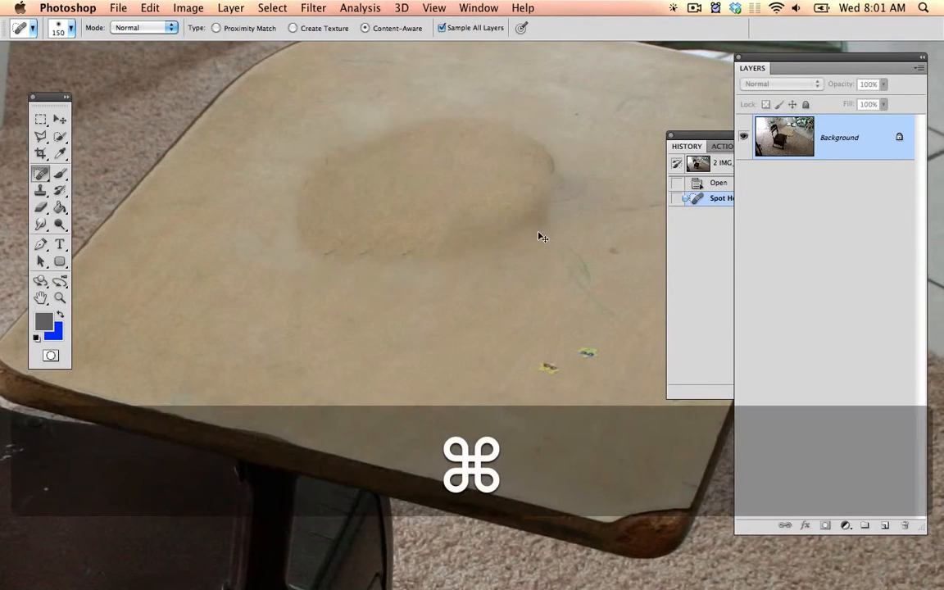
pyautogui.press('cmd+z')
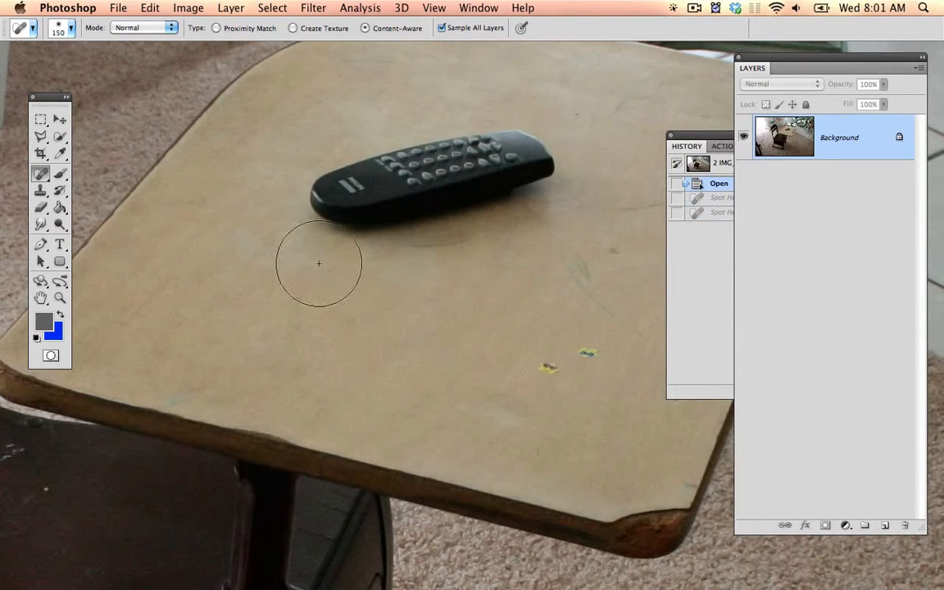
# Step: Patch the remote and its shadow with clean wood from the desk surface below
pyautogui.click(39, 174)
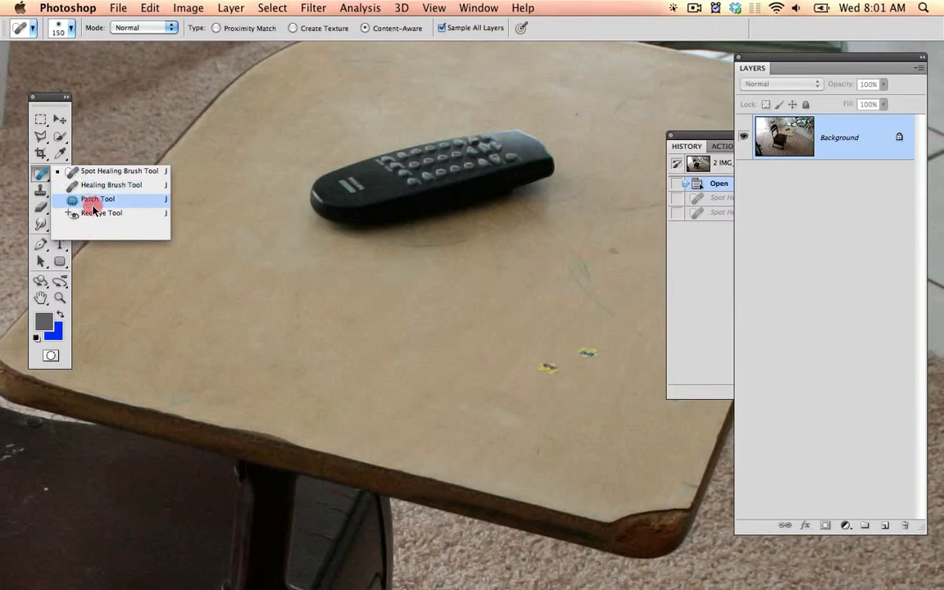
pyautogui.click(98, 200)
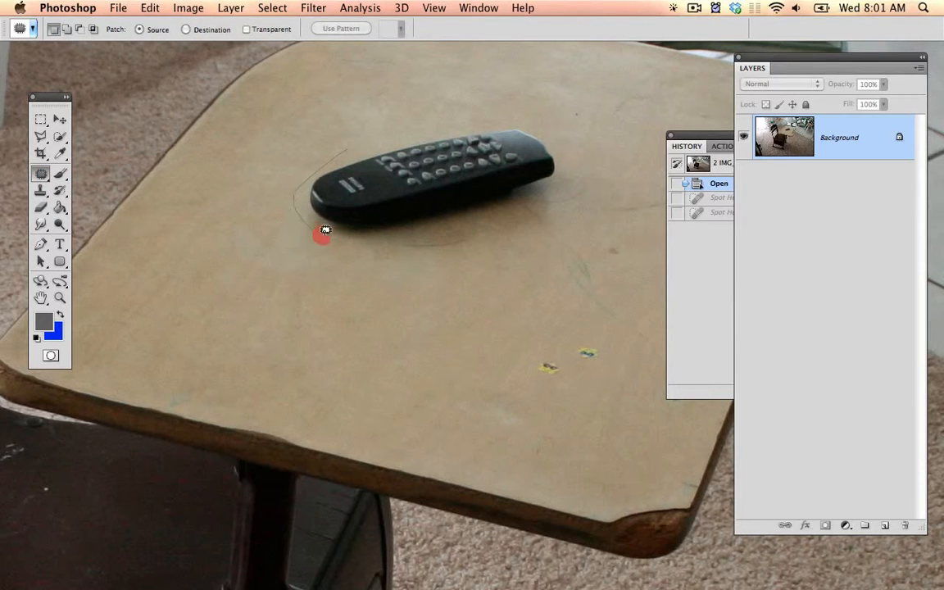
pyautogui.moveTo(322, 233); pyautogui.dragTo(564, 210)
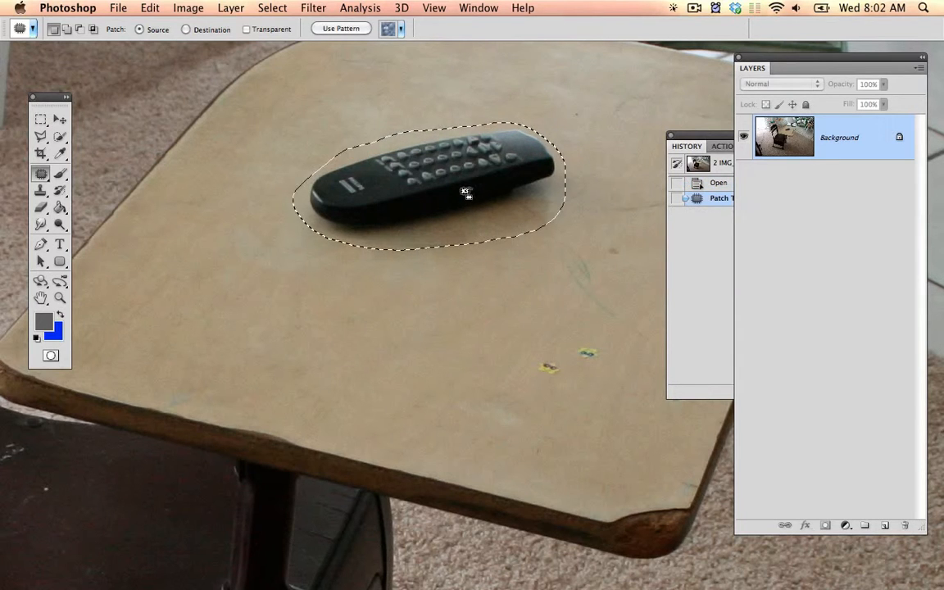
pyautogui.moveTo(458, 194); pyautogui.dragTo(490, 343)
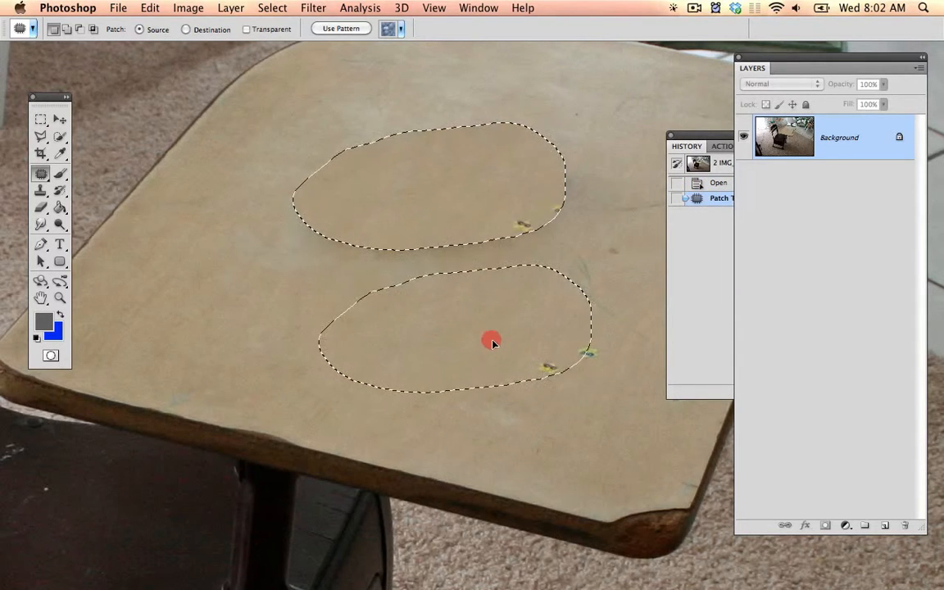
pyautogui.moveTo(491, 343); pyautogui.dragTo(511, 265)
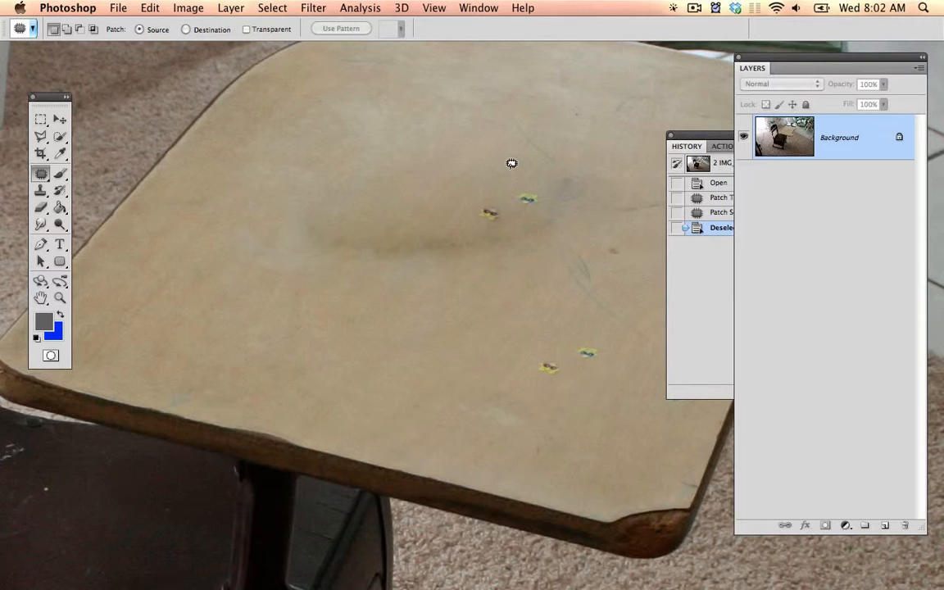
pyautogui.moveTo(454, 186)
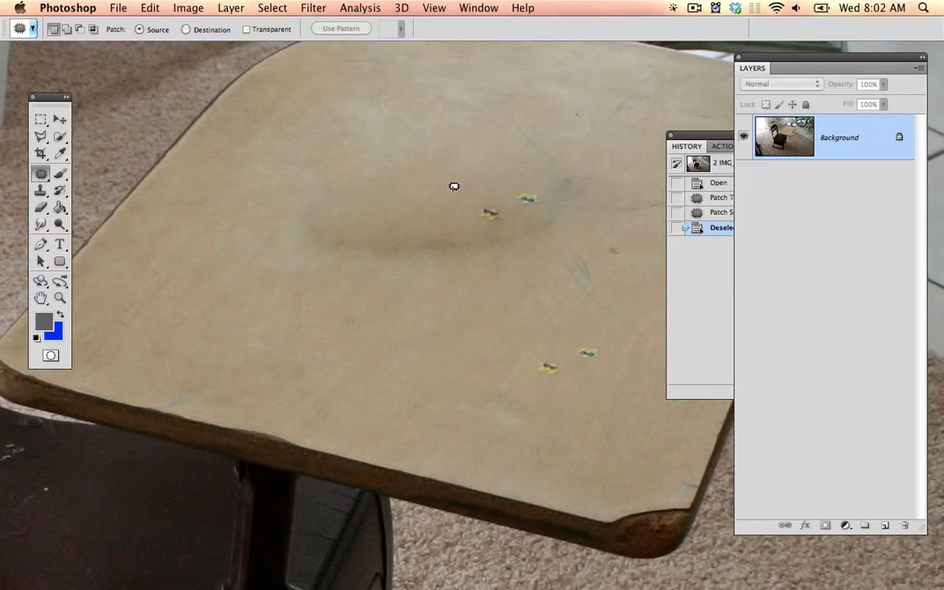
pyautogui.press('cmd+w')
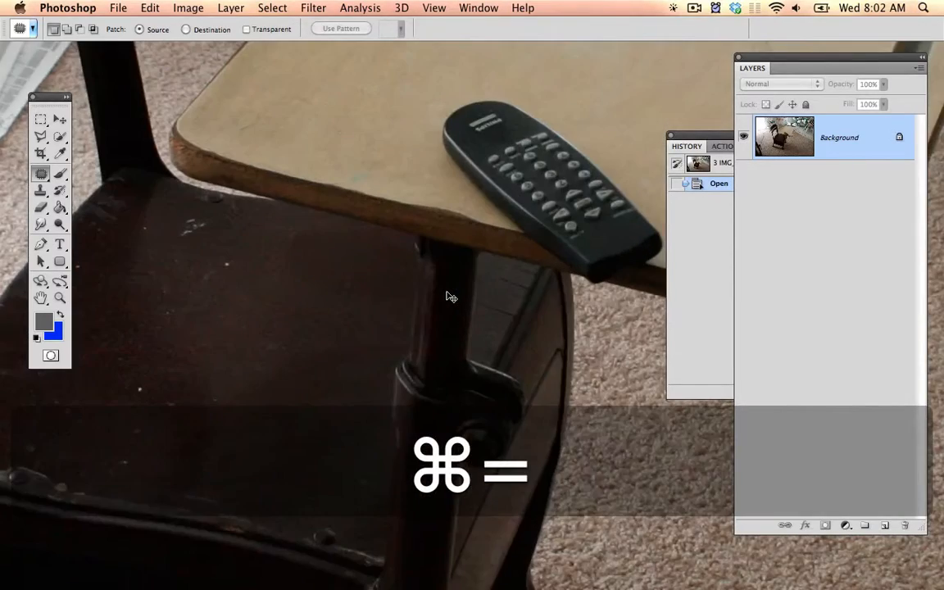
# Step: Zoom in on the remote and trace a rough Patch outline around it
pyautogui.press('cmd+=')
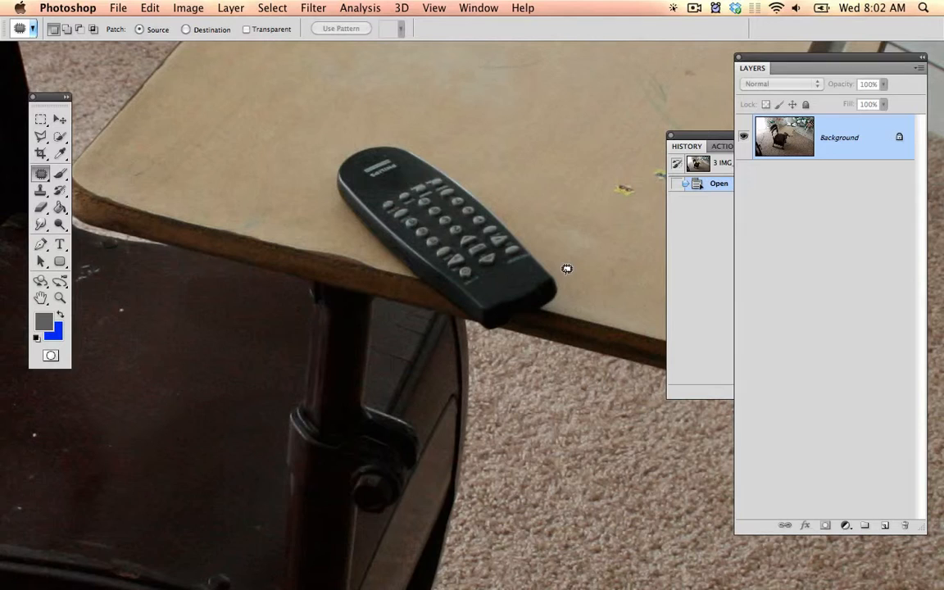
pyautogui.moveTo(567, 269); pyautogui.dragTo(470, 184)
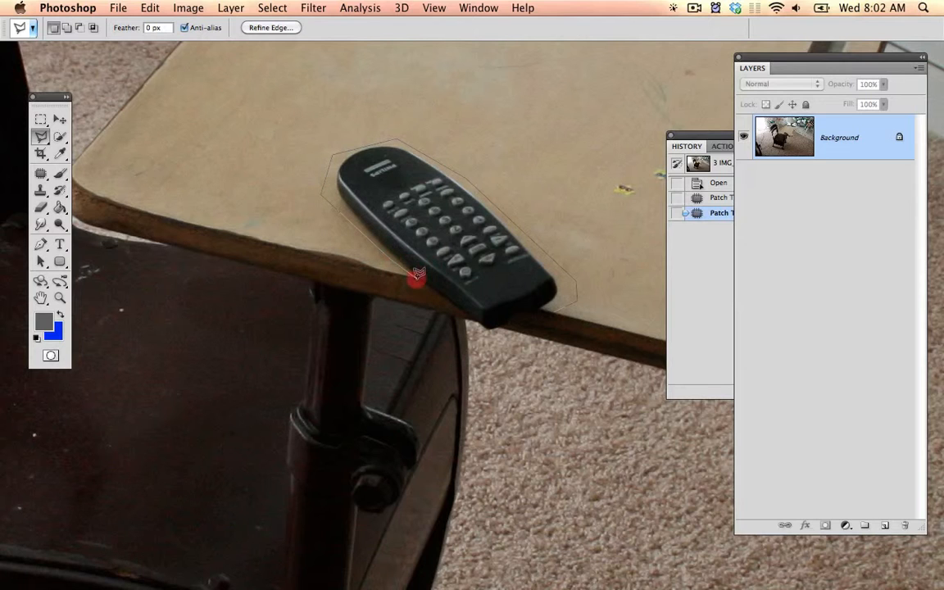
# Step: Outline the remote with straight lasso segments, patch it off the desk edge and deselect
pyautogui.click(547, 311)
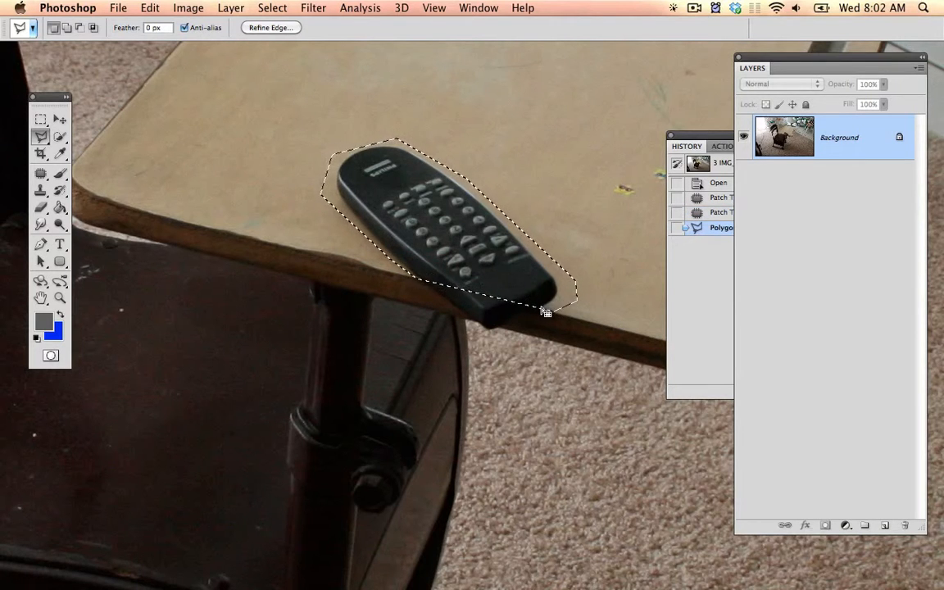
pyautogui.click(41, 173)
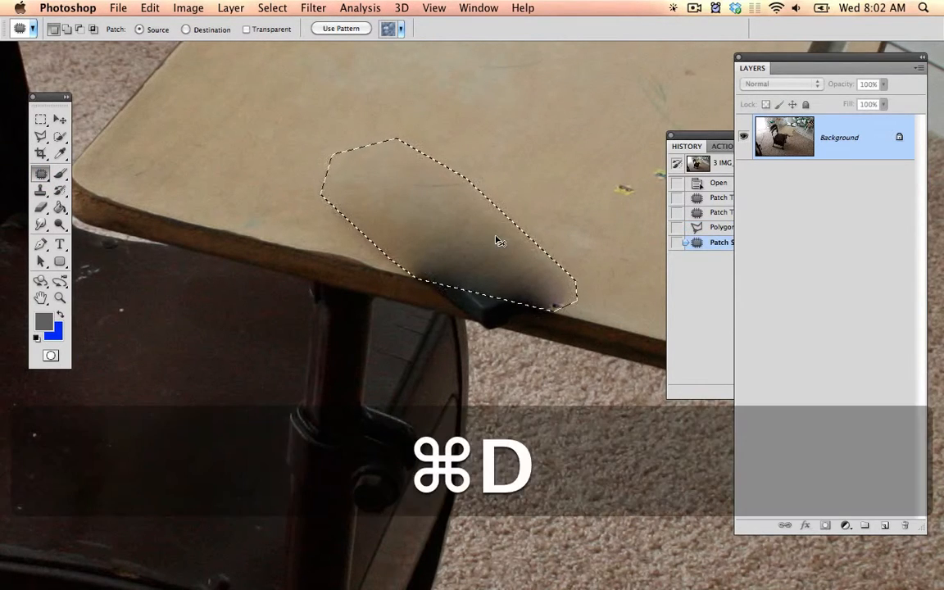
pyautogui.press('cmd+d')
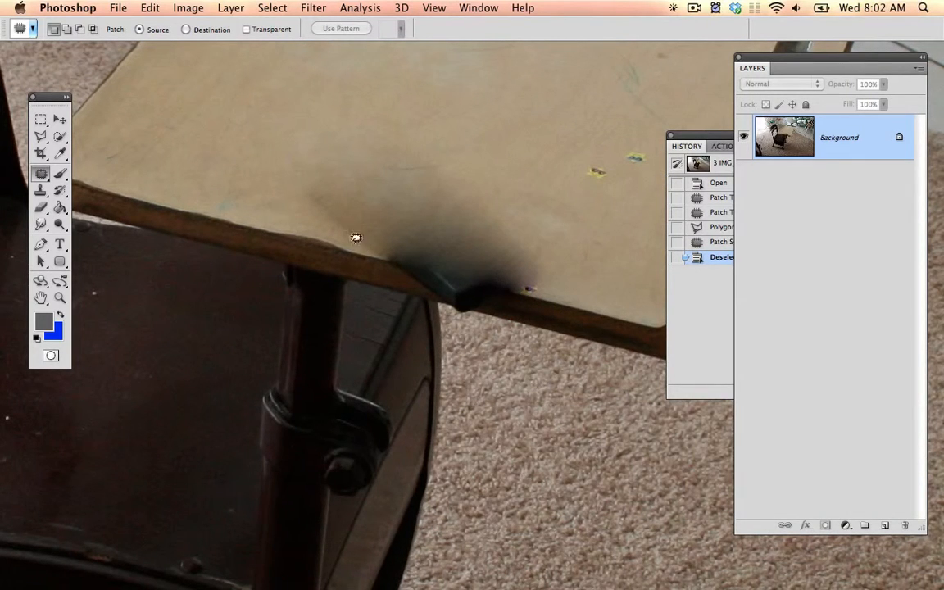
pyautogui.moveTo(480, 283)
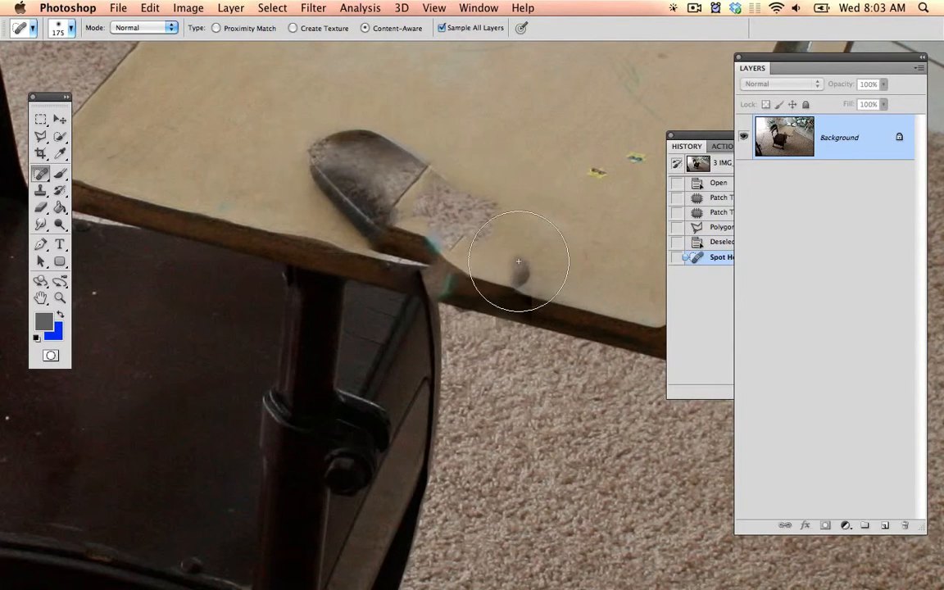
# Step: Step back past the smeared healing result to the unedited remote photo
pyautogui.press('cmd+d')
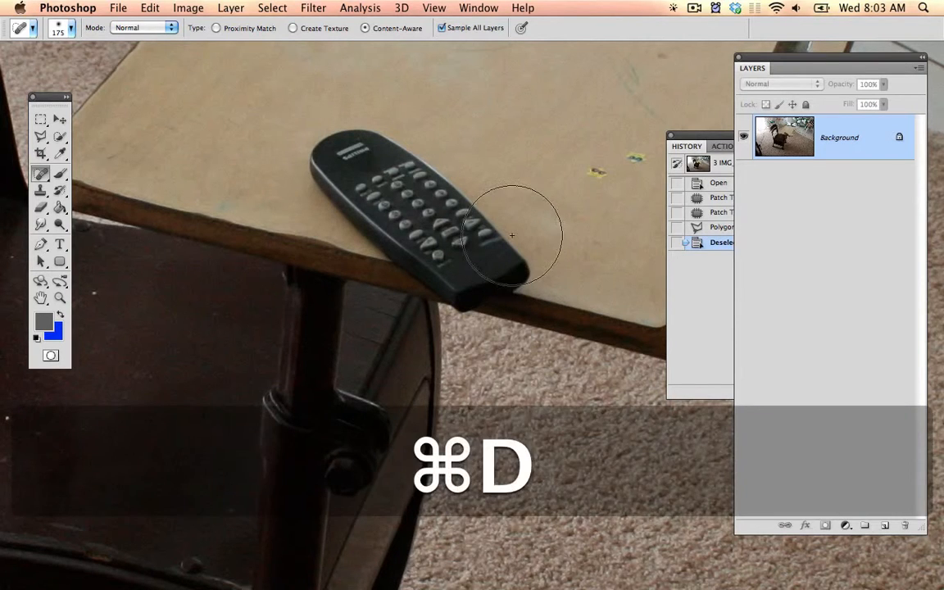
pyautogui.press('cmd+d')
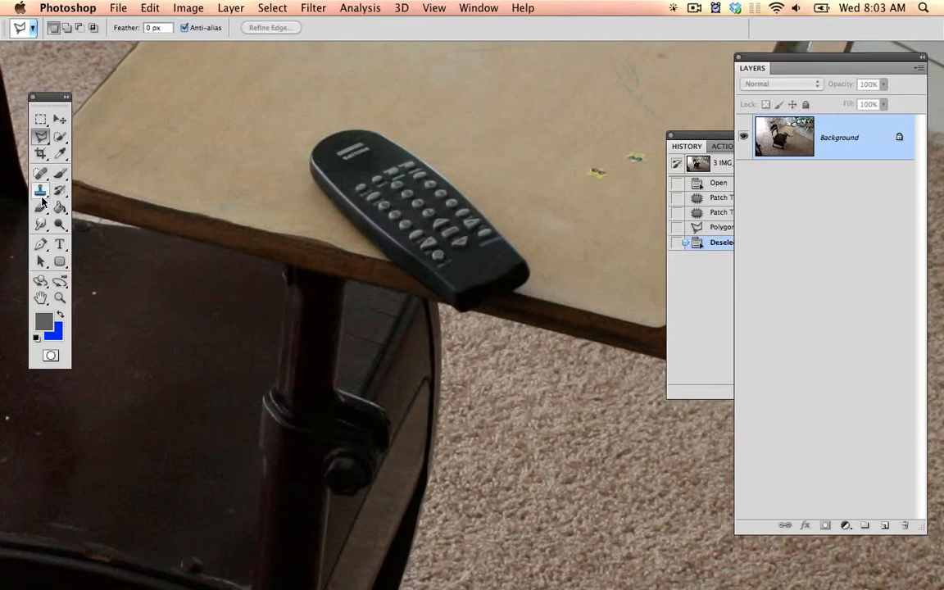
pyautogui.moveTo(41, 190)
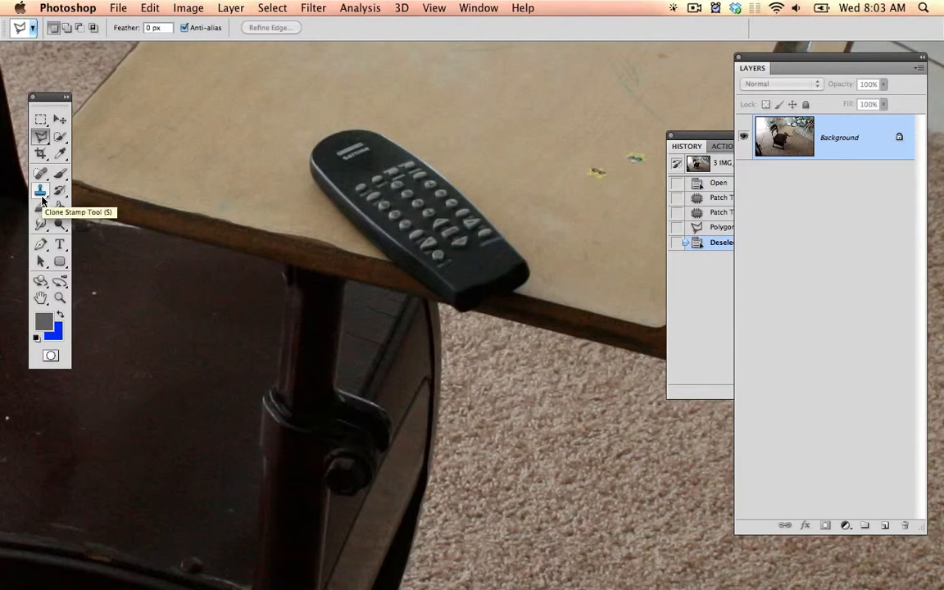
# Step: Choose the Clone Stamp sampling Current & Below and create a new empty layer
pyautogui.click(39, 190)
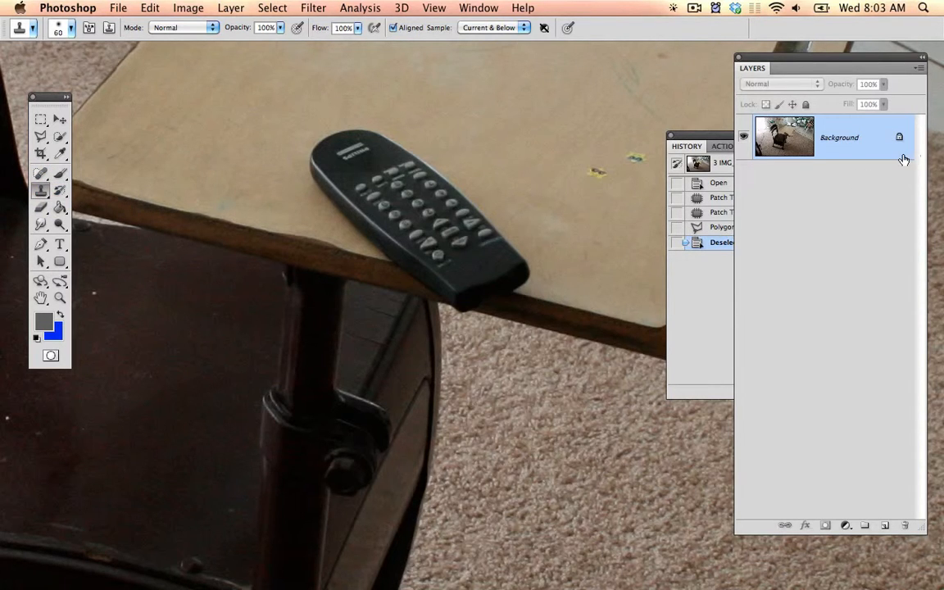
pyautogui.moveTo(806, 523)
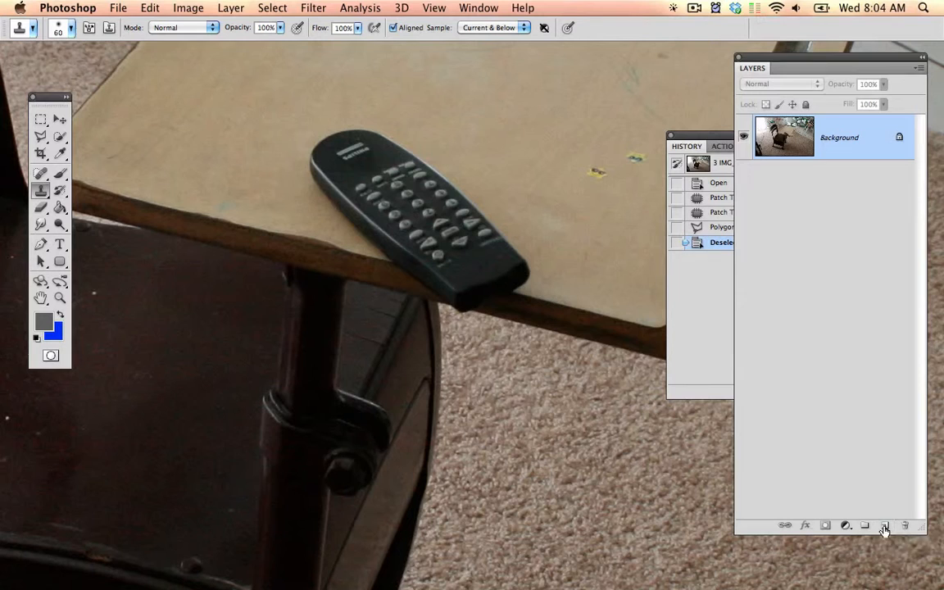
pyautogui.click(885, 525)
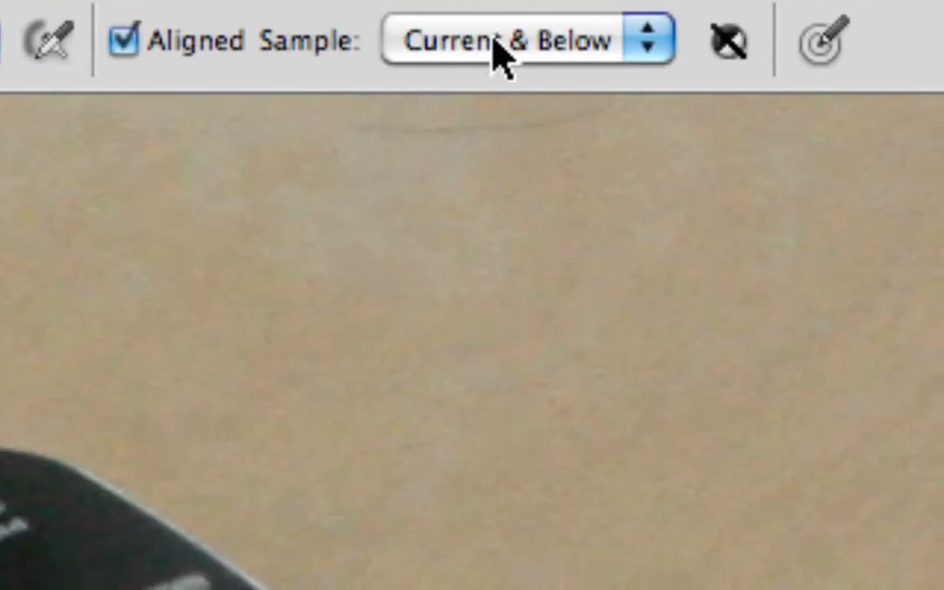
pyautogui.click(524, 40)
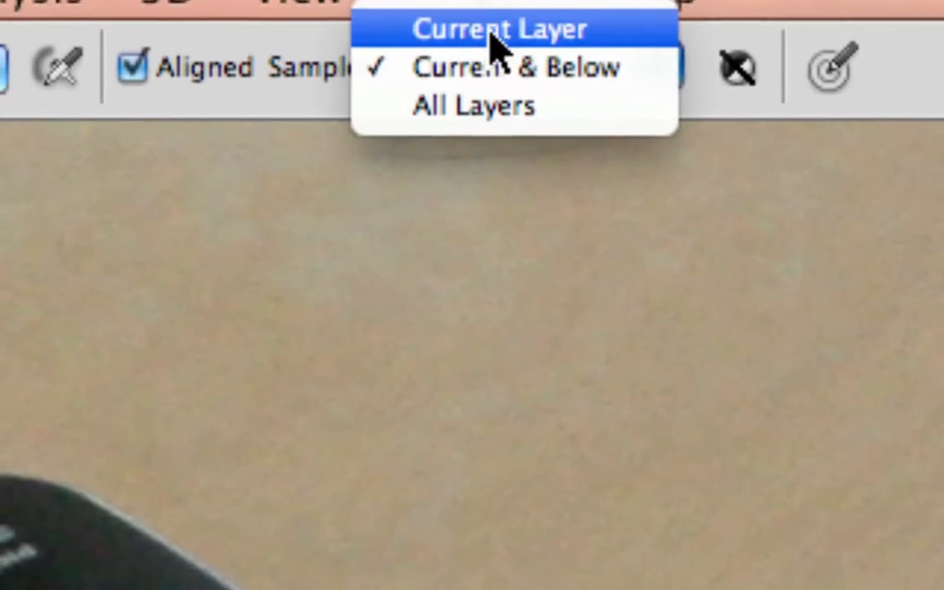
pyautogui.click(515, 66)
pyautogui.write('Stamp')
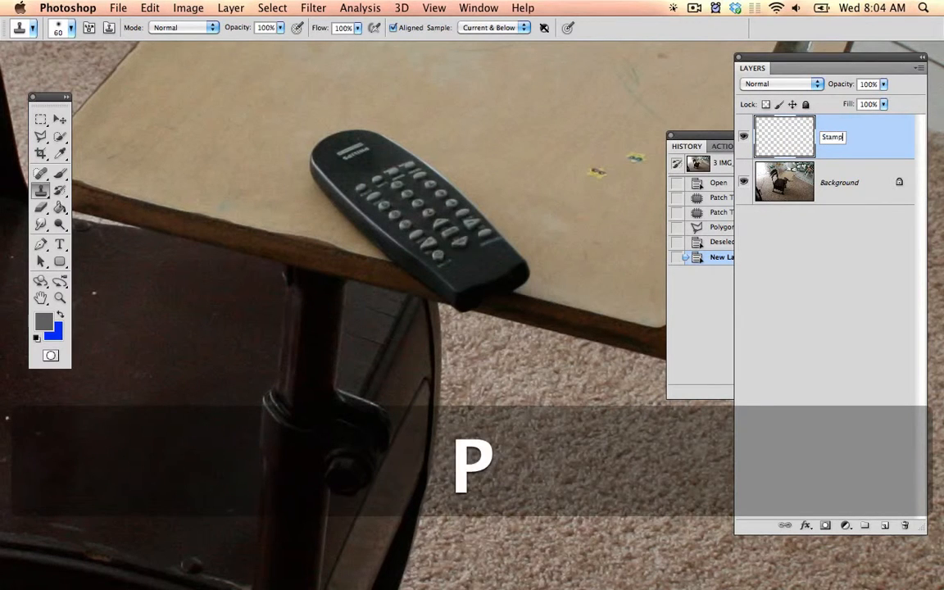
# Step: Commit the layer name Stamp and set cursors to Normal Brush Tip with crosshair
pyautogui.click(118, 6)
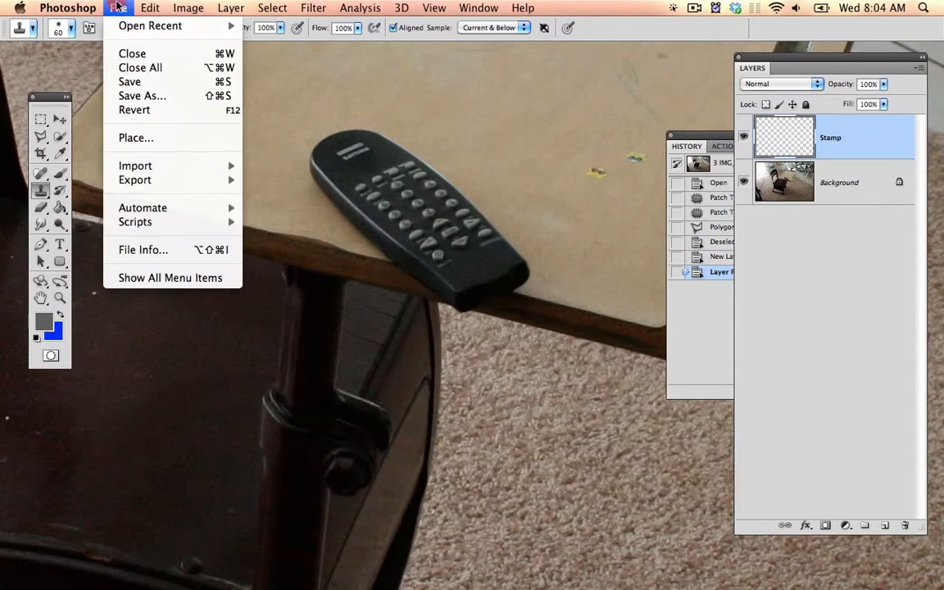
pyautogui.click(67, 7)
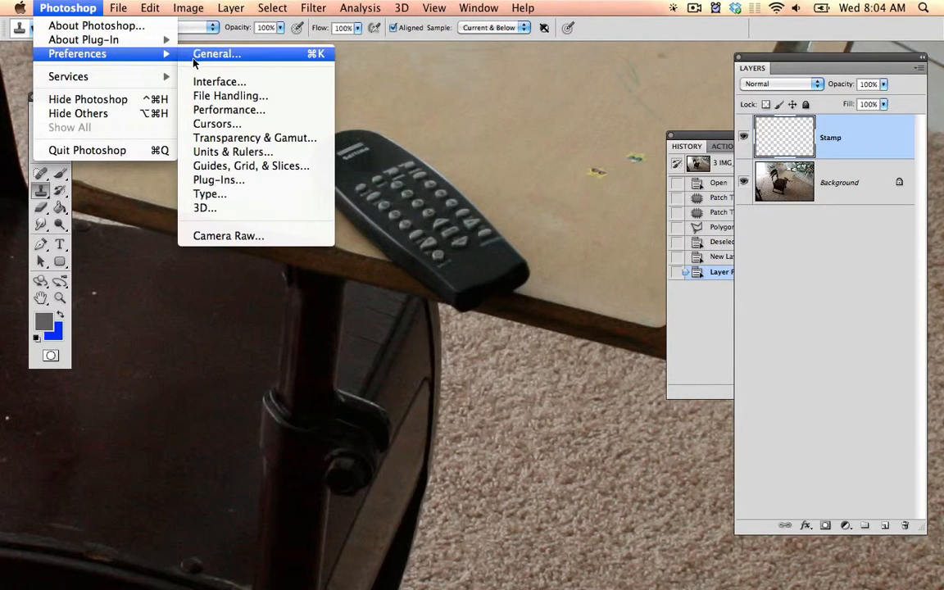
pyautogui.moveTo(251, 166)
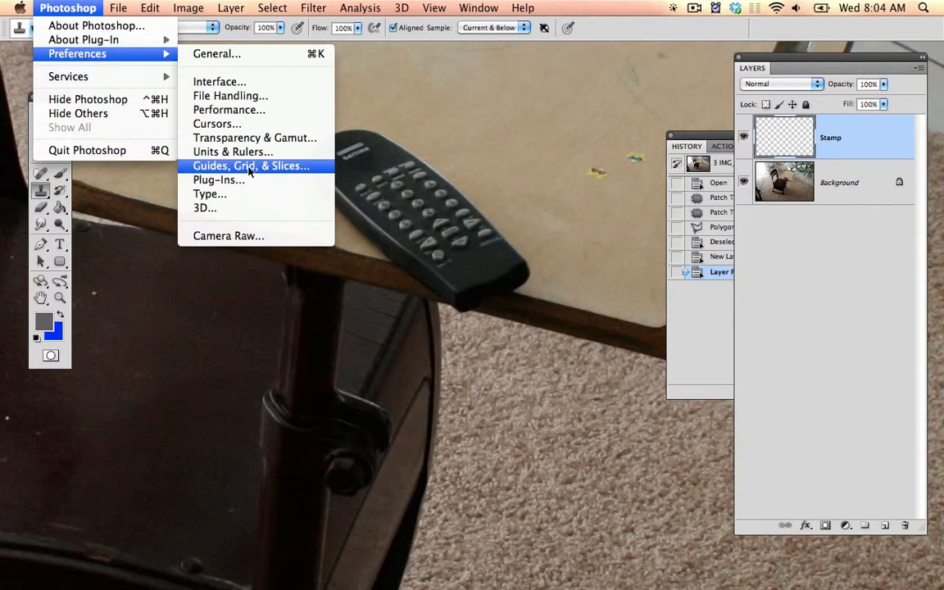
pyautogui.moveTo(216, 125)
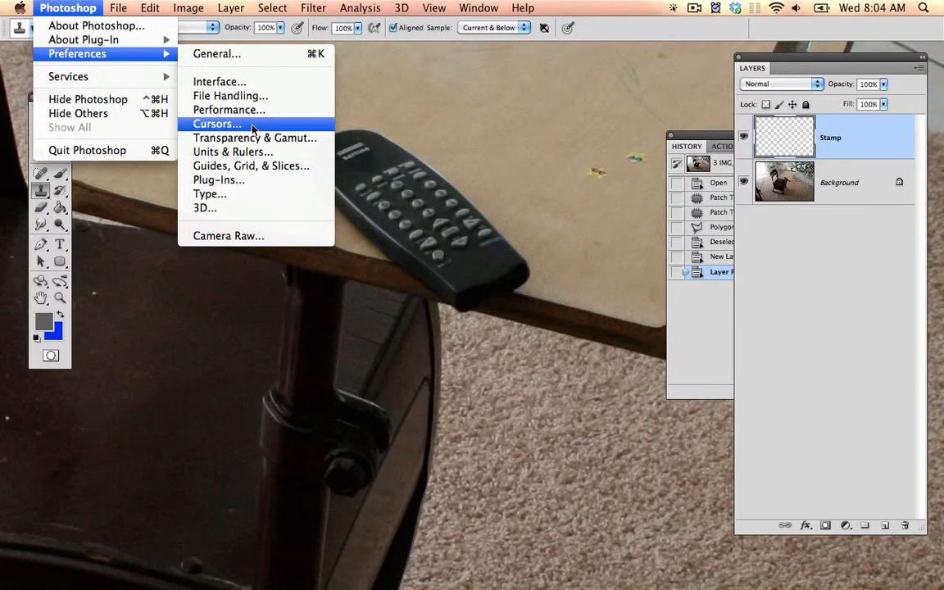
pyautogui.click(216, 124)
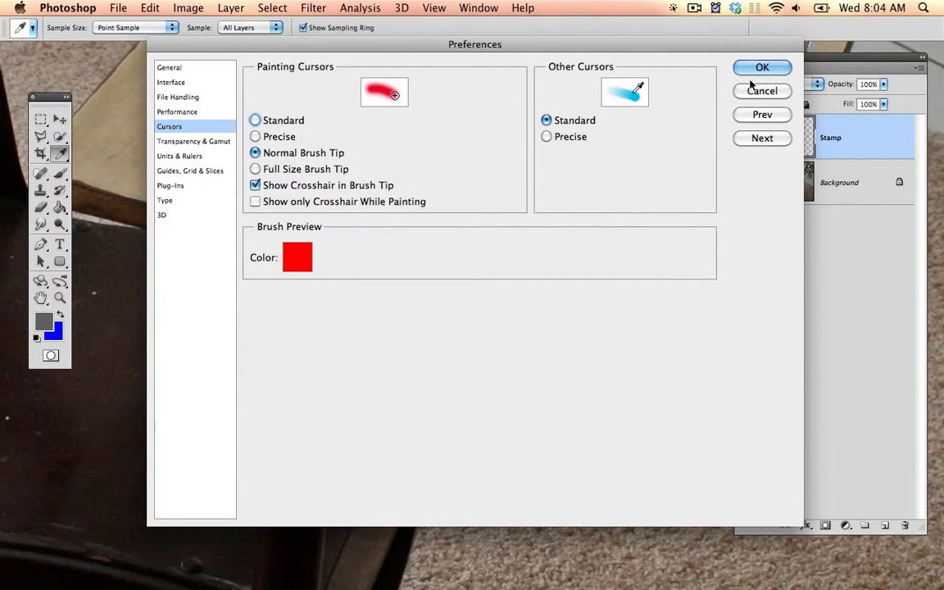
pyautogui.click(761, 68)
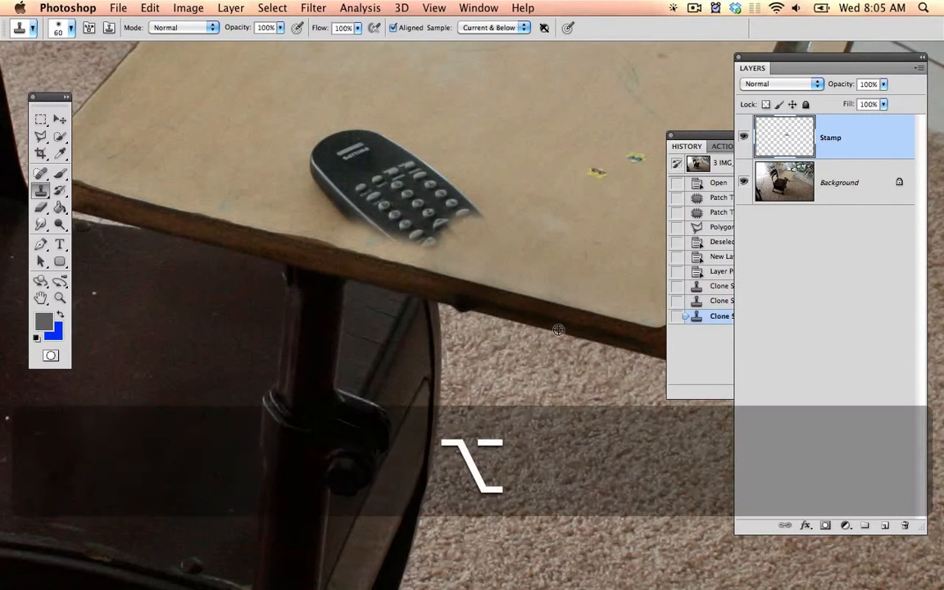
pyautogui.moveTo(493, 328)
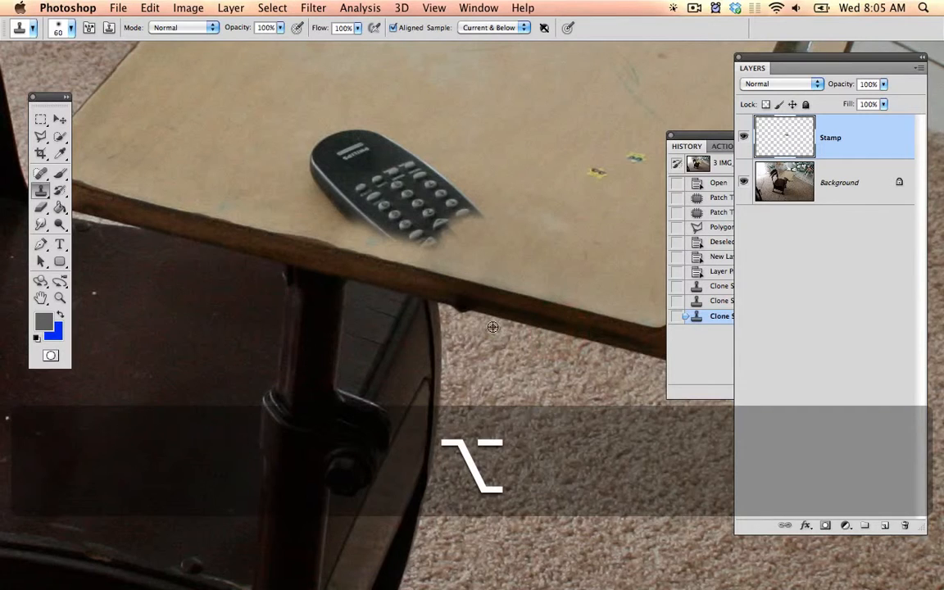
# Step: Sample the clean desk edge as clone source and undo a stray cloning stroke
pyautogui.click(479, 328)
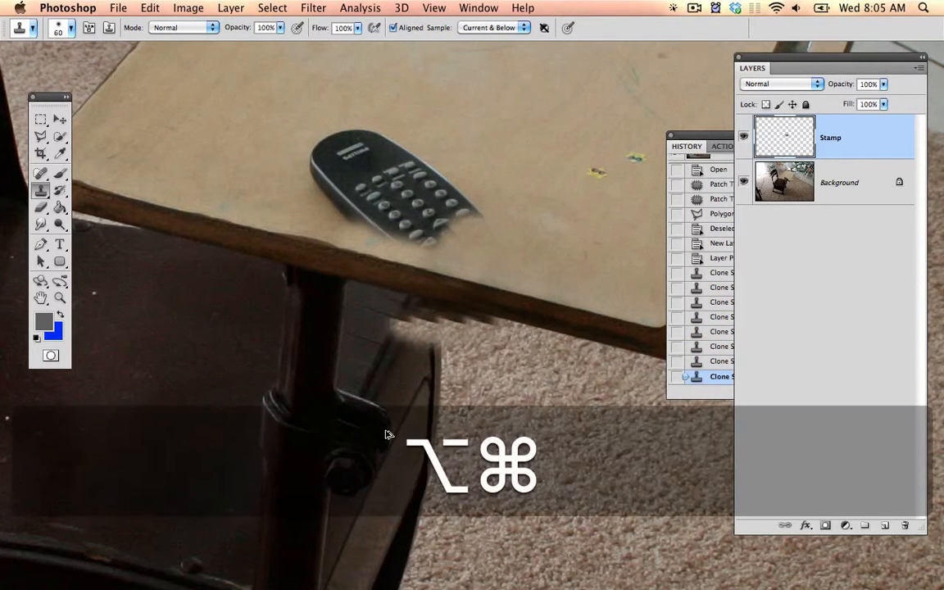
pyautogui.press('cmd+z')
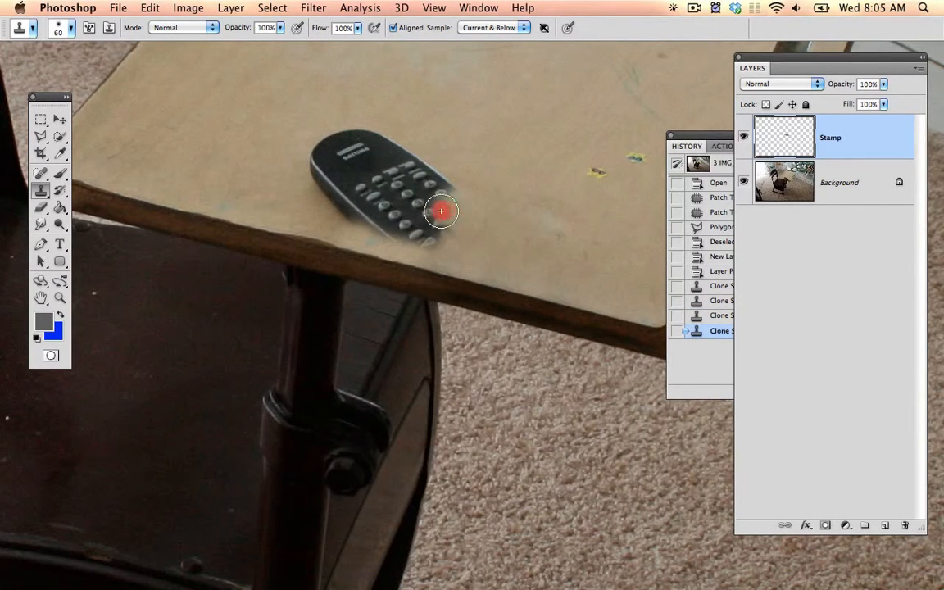
# Step: Clone desk texture over the remote's keypad, buttons and last fragments from fresh samples
pyautogui.moveTo(441, 211); pyautogui.dragTo(319, 179)
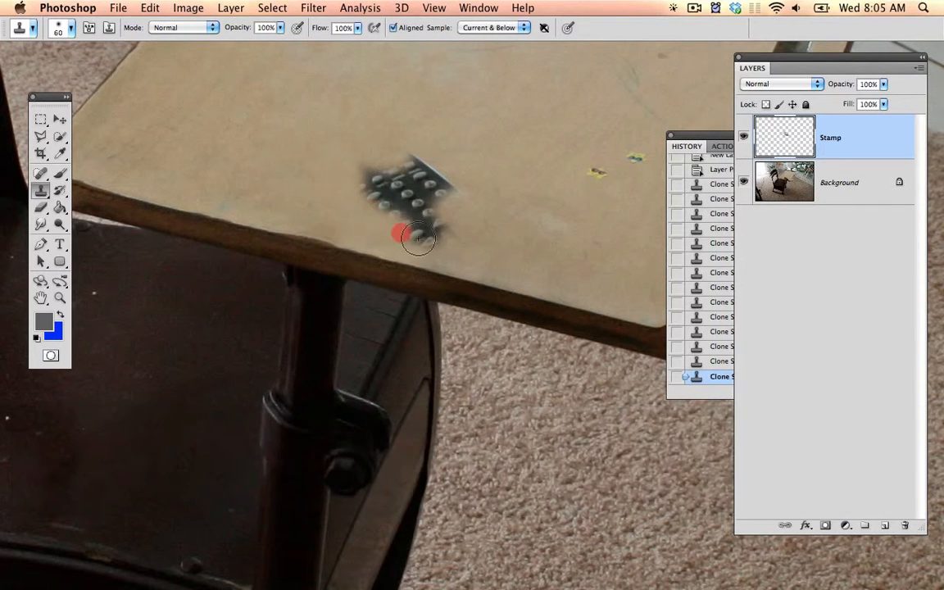
pyautogui.click(416, 219)
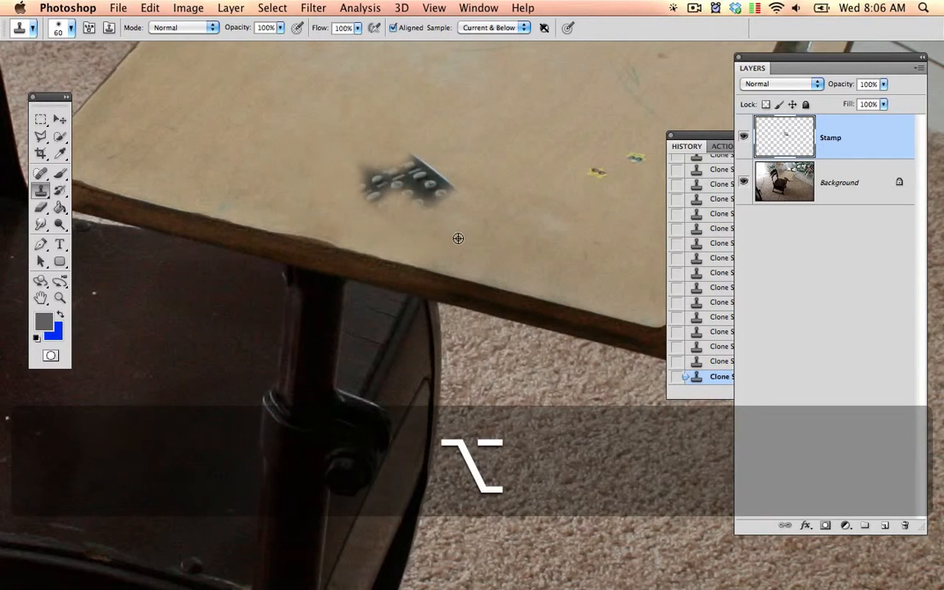
pyautogui.click(675, 6)
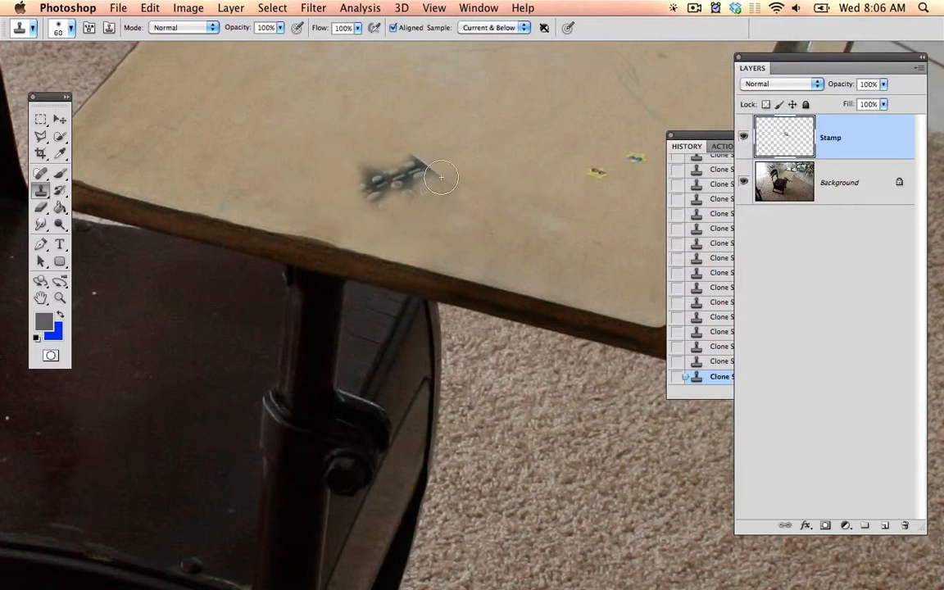
pyautogui.moveTo(443, 177); pyautogui.dragTo(367, 172)
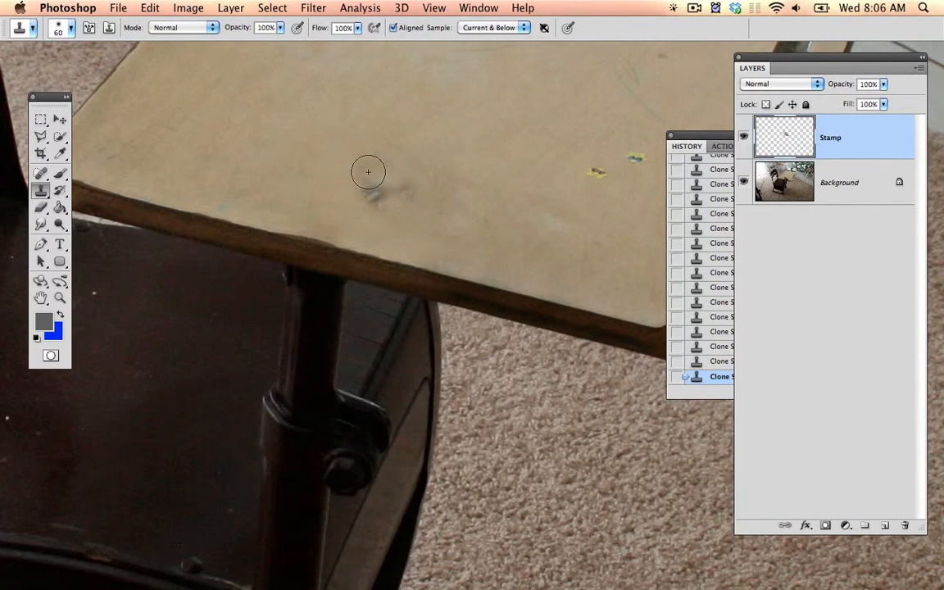